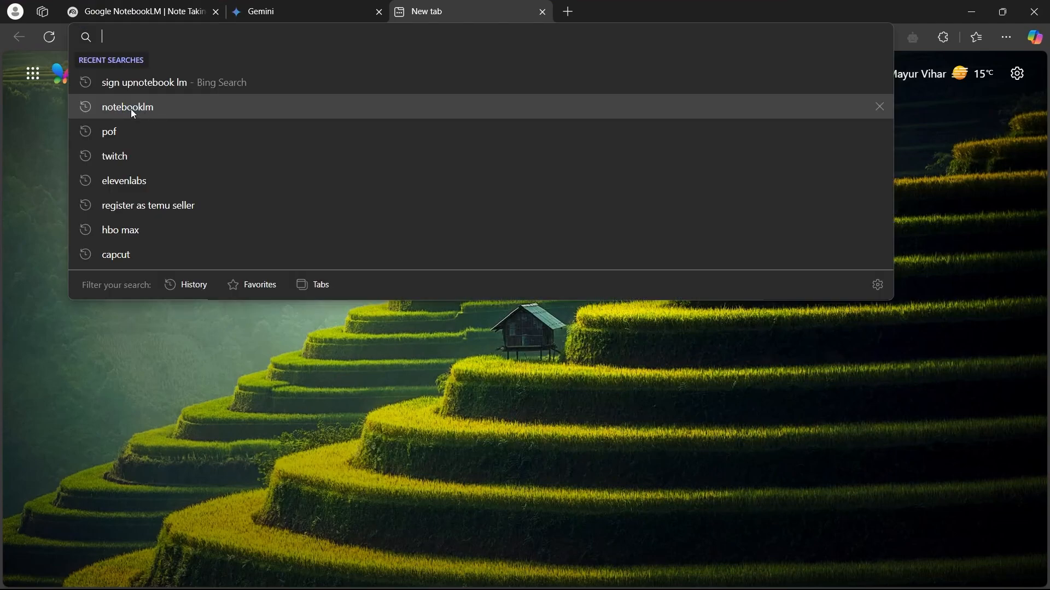
# Rerun the 'notebooklm' Bing search and open the notebooklm.google.com result.
pyautogui.click(126, 107)
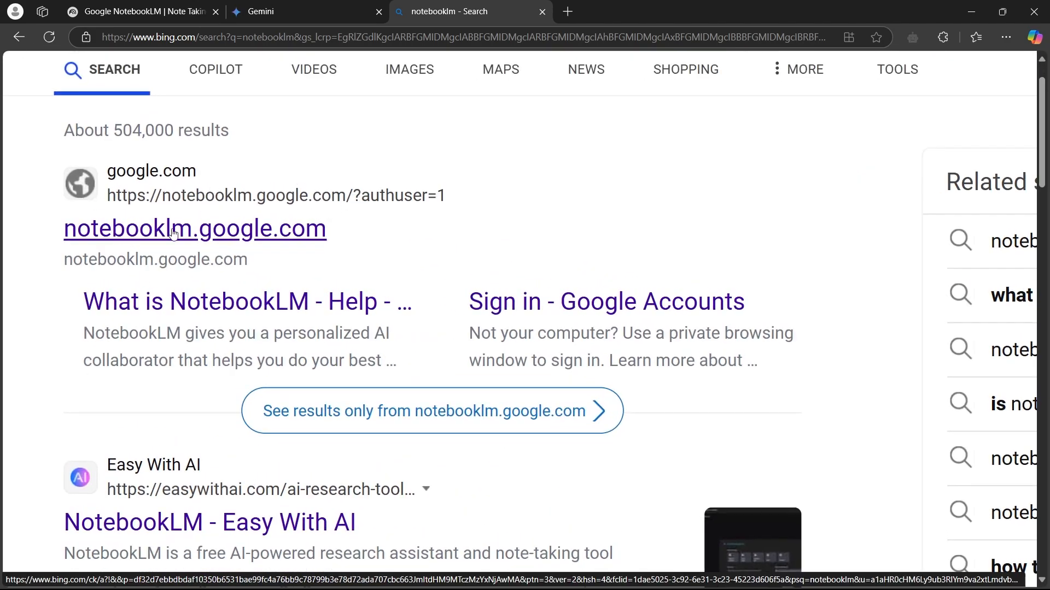
pyautogui.click(194, 228)
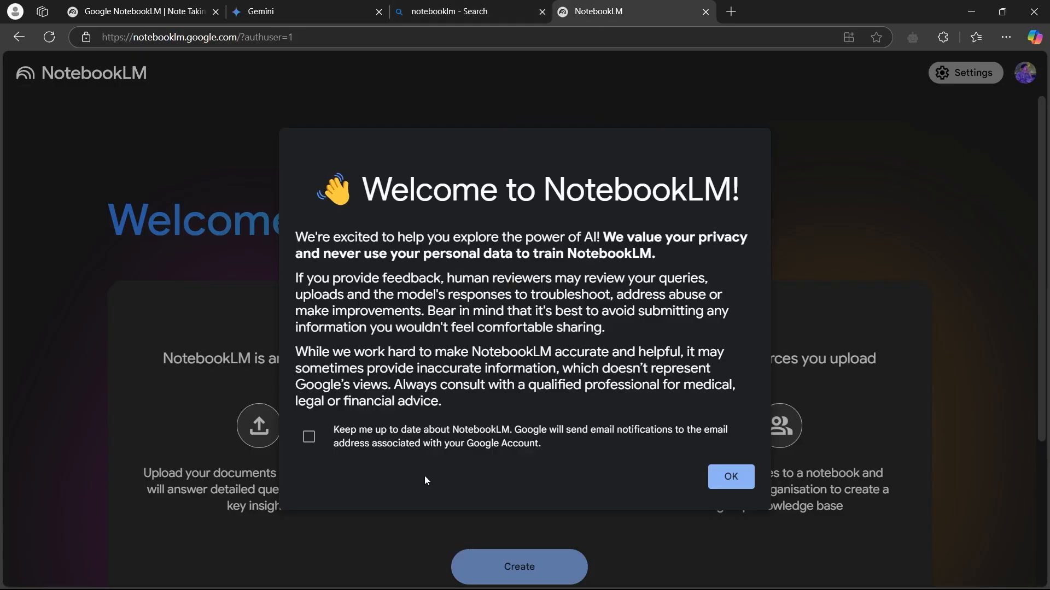
# Acknowledge the Welcome to NotebookLM dialog with OK.
pyautogui.moveTo(358, 190); pyautogui.dragTo(677, 189)
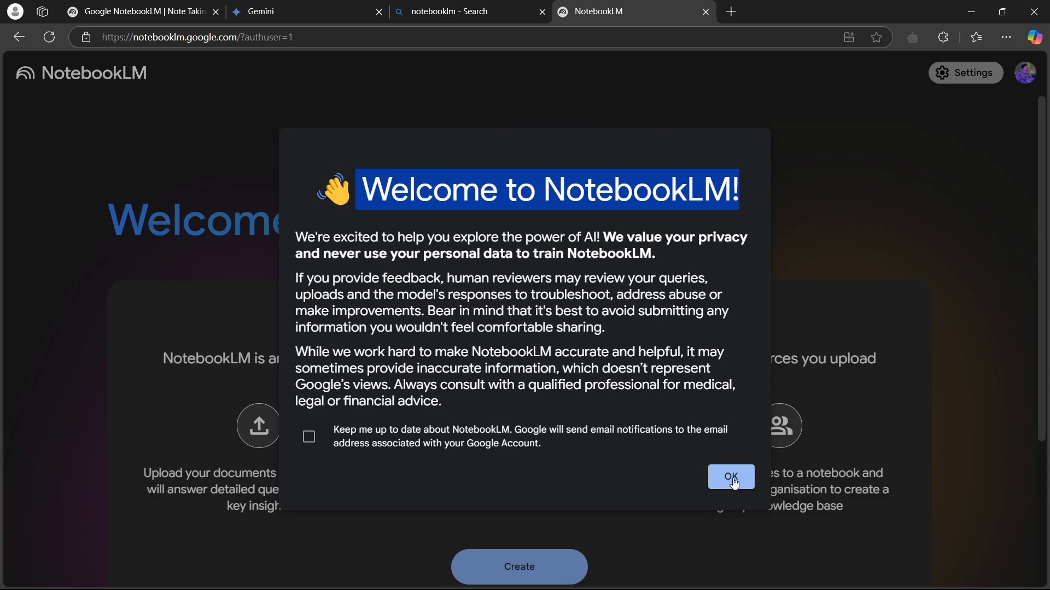
pyautogui.click(730, 476)
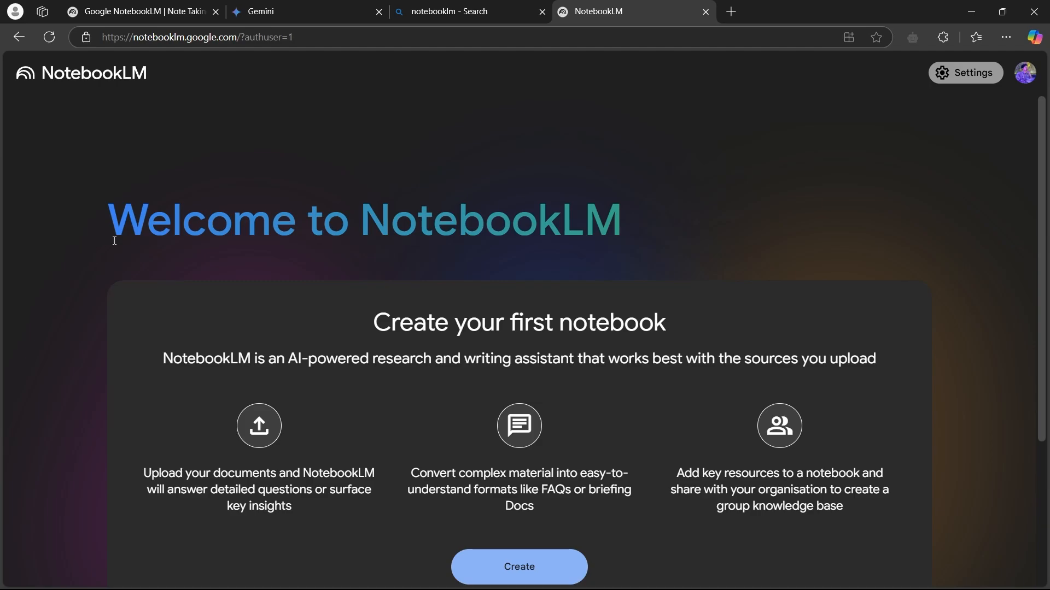
pyautogui.moveTo(1000, 177)
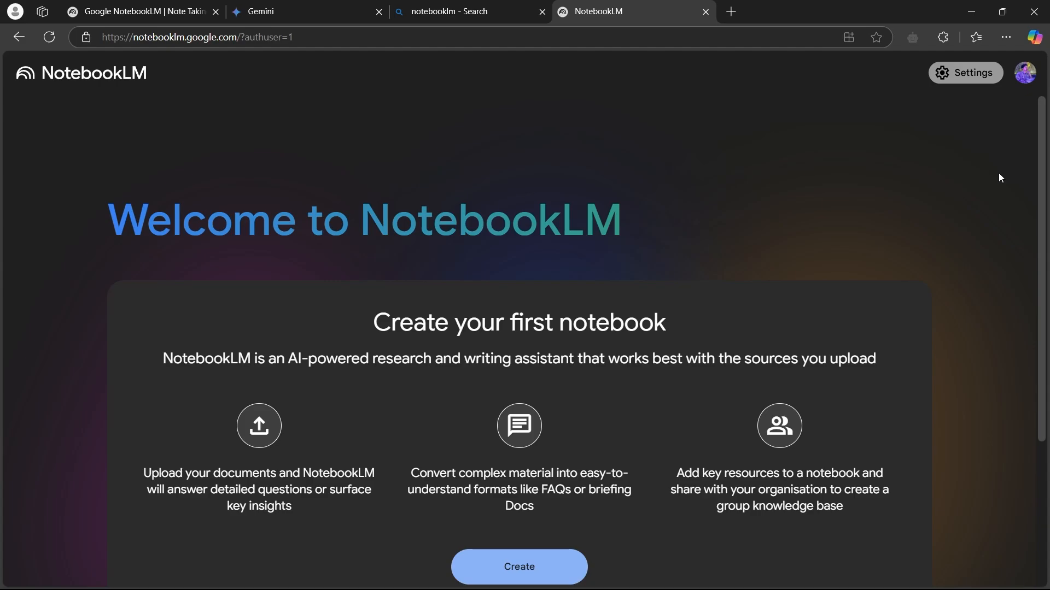
pyautogui.moveTo(1024, 73)
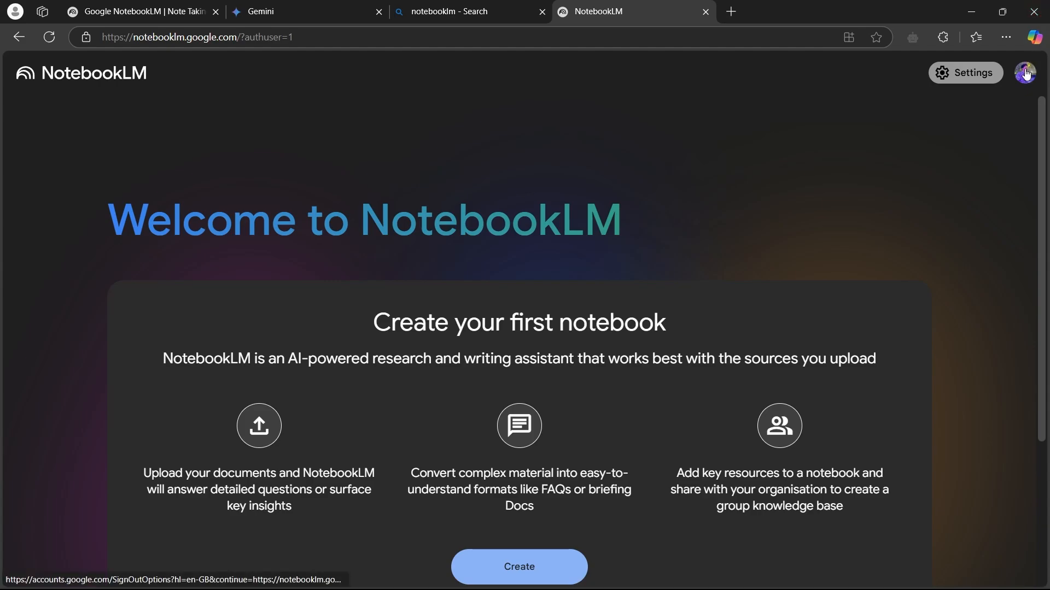
pyautogui.moveTo(1024, 73)
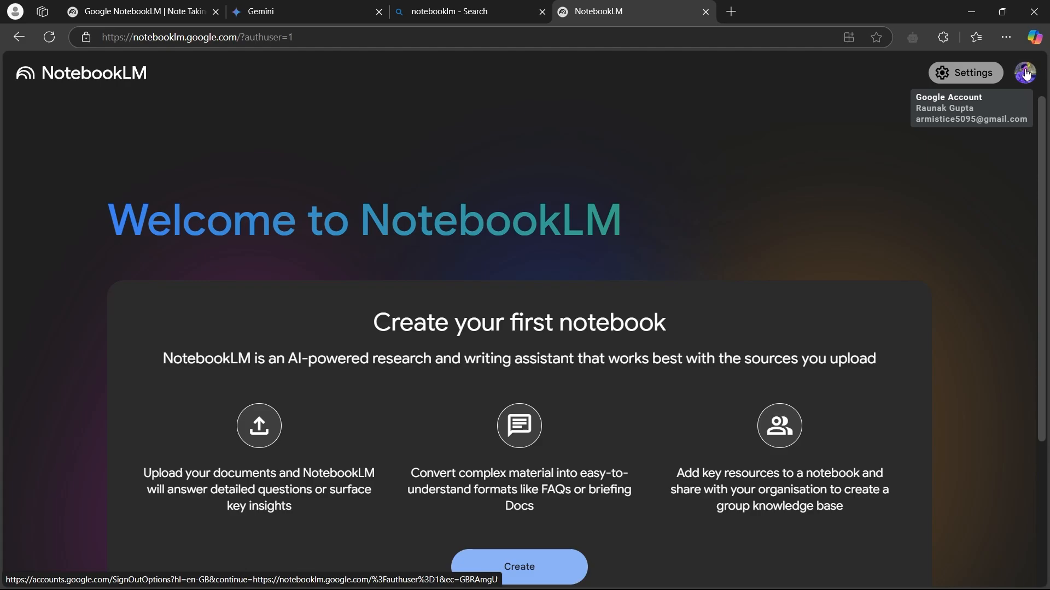
pyautogui.click(1024, 73)
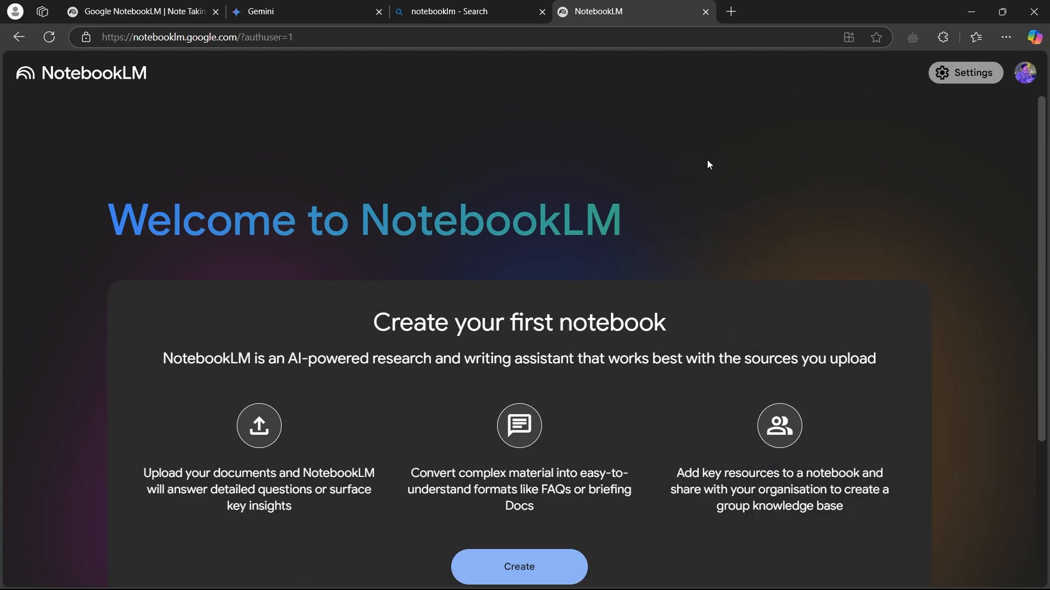
pyautogui.moveTo(965, 72)
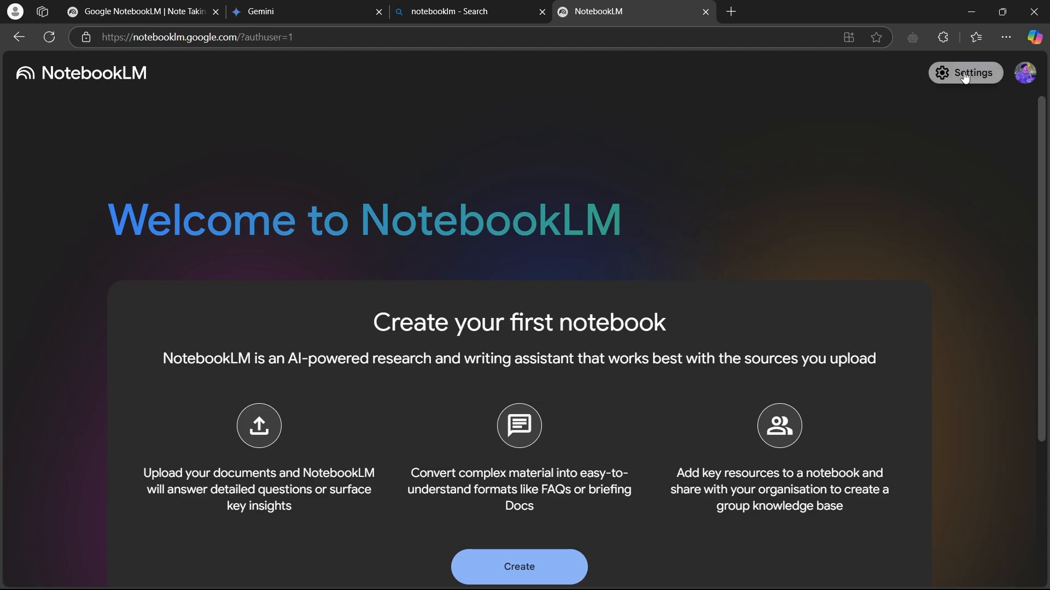
pyautogui.moveTo(358, 54)
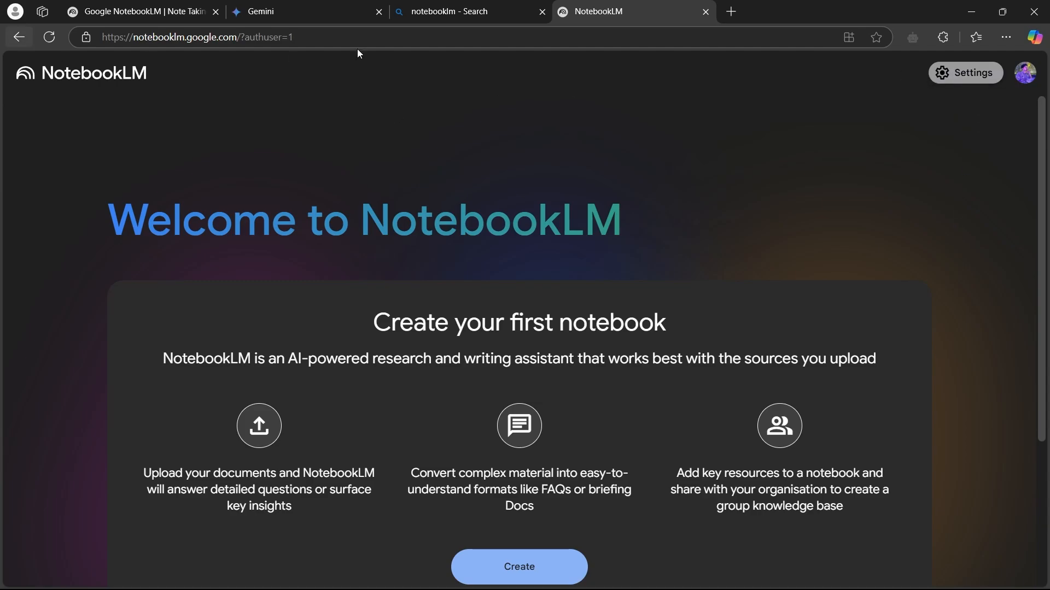
pyautogui.click(457, 11)
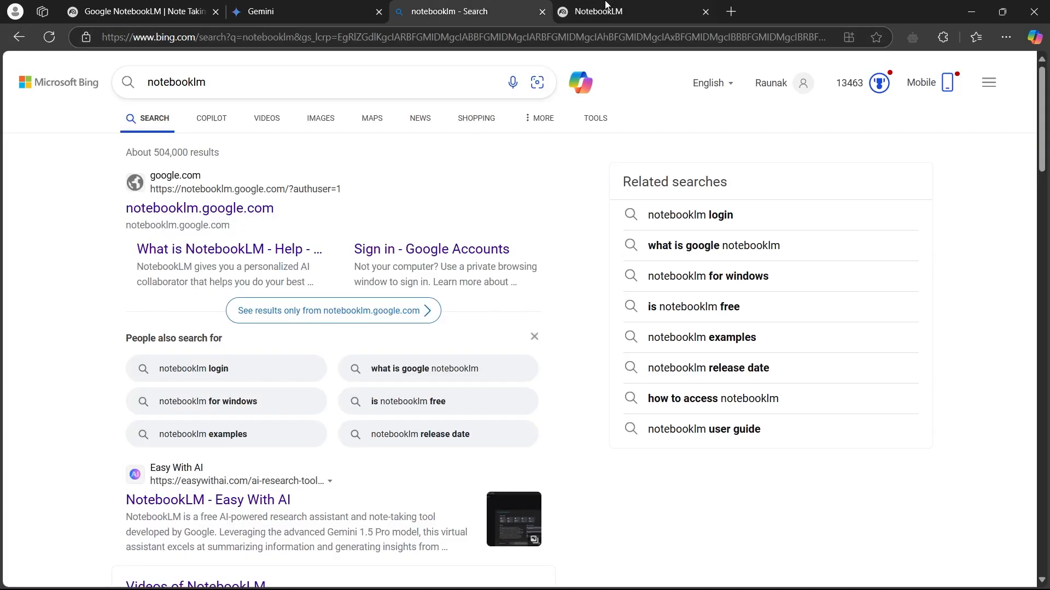
pyautogui.click(629, 12)
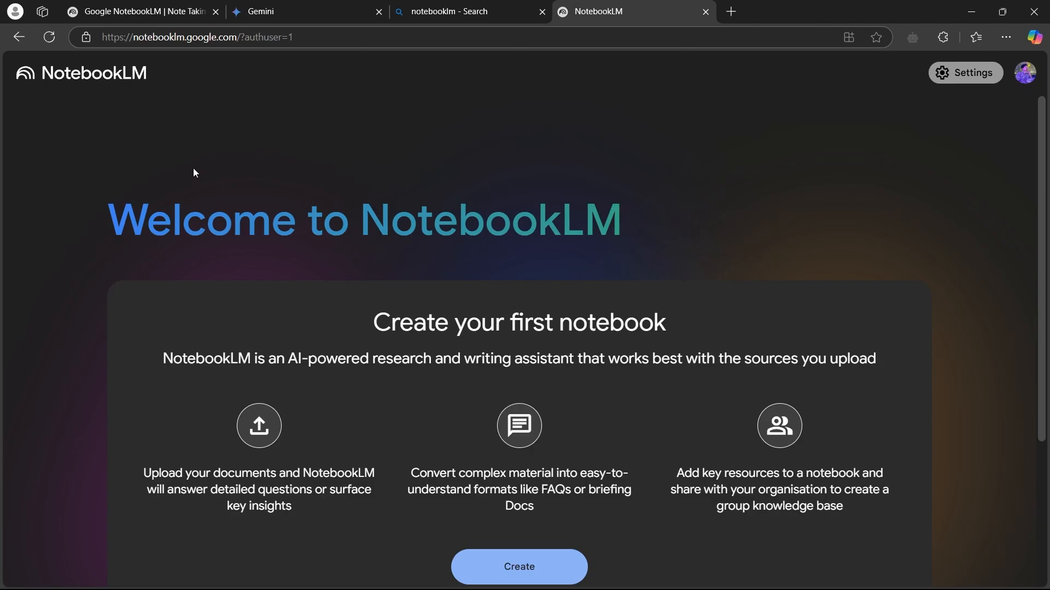
pyautogui.moveTo(552, 159)
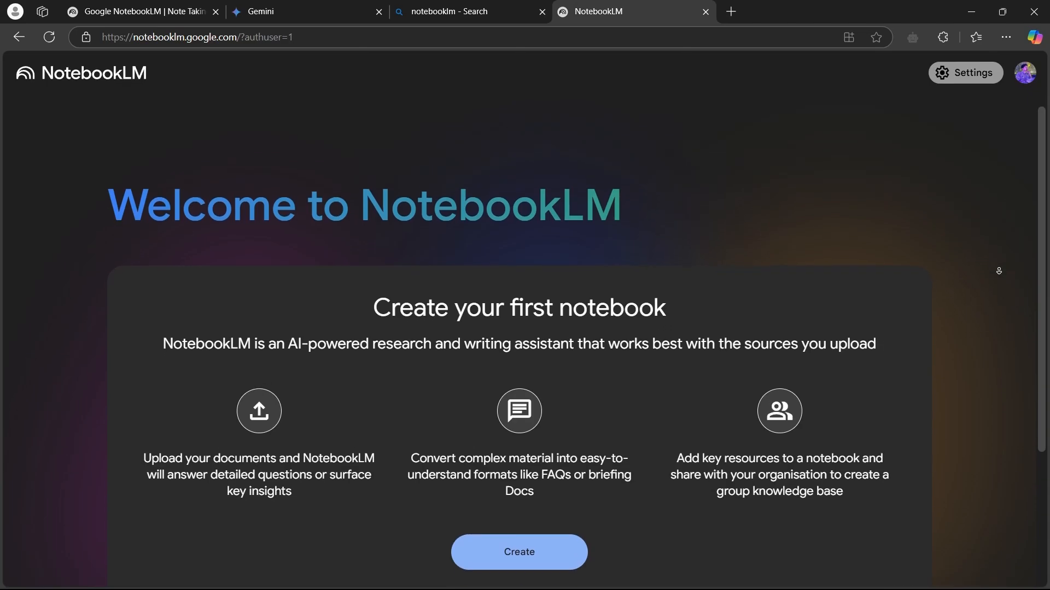
pyautogui.scroll(-3)
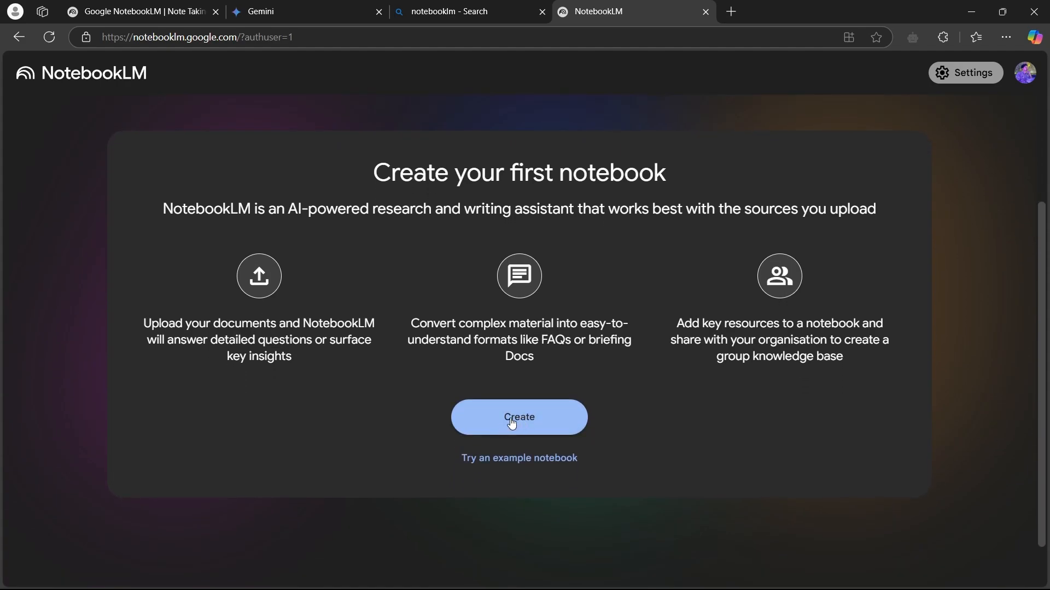
pyautogui.moveTo(163, 209); pyautogui.dragTo(273, 209)
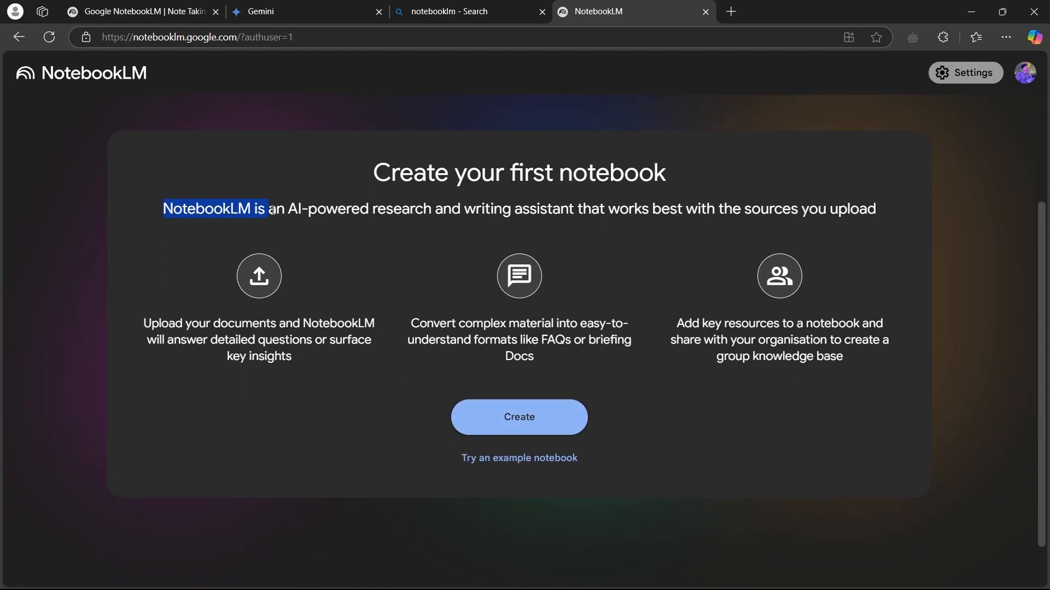
pyautogui.moveTo(265, 208); pyautogui.dragTo(572, 209)
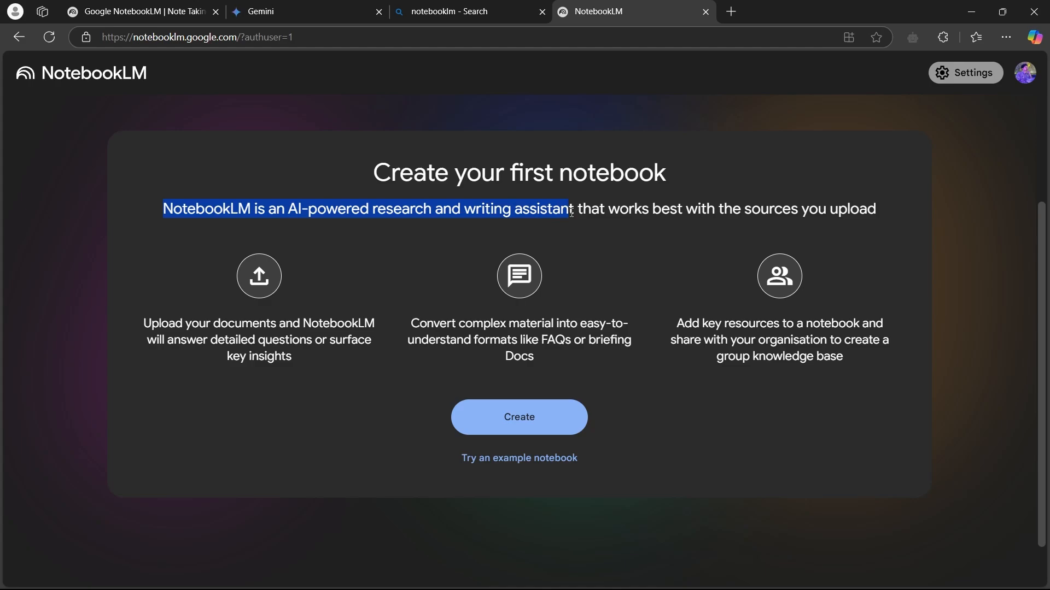
pyautogui.moveTo(570, 209); pyautogui.dragTo(876, 209)
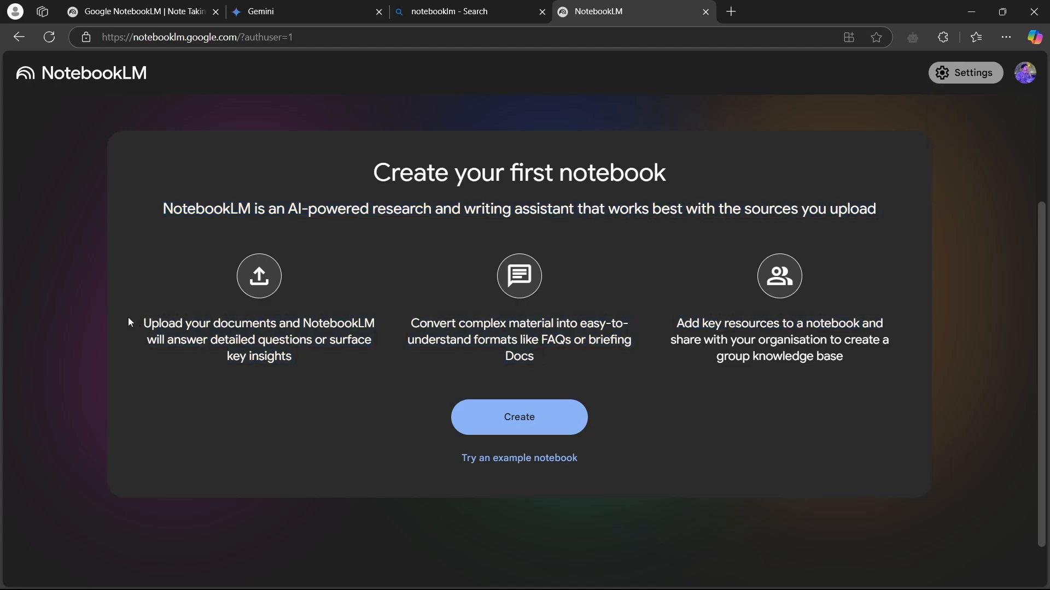
pyautogui.moveTo(143, 323); pyautogui.dragTo(375, 323)
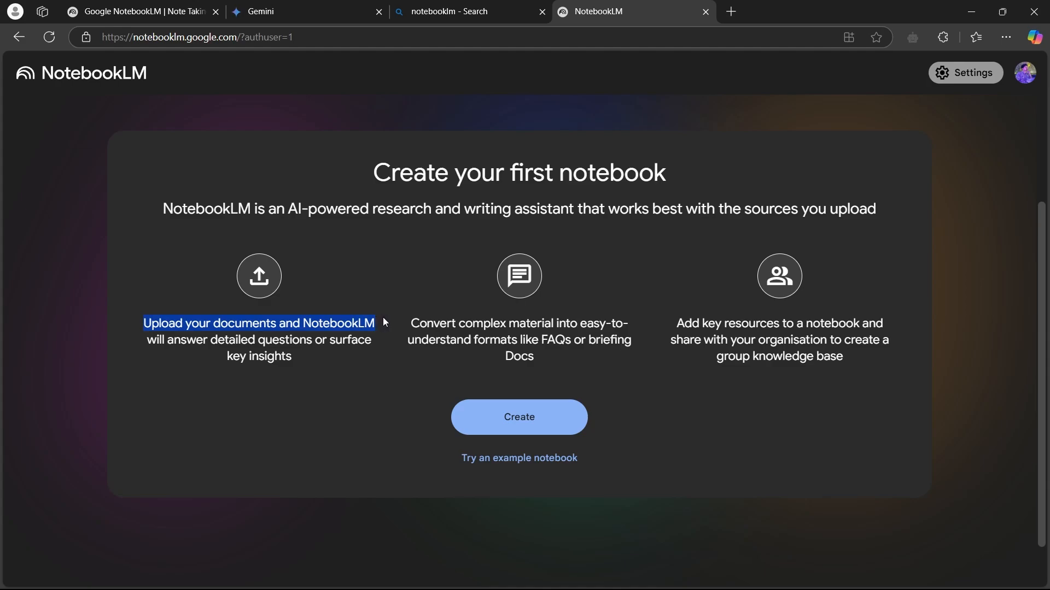
pyautogui.moveTo(375, 323); pyautogui.dragTo(311, 340)
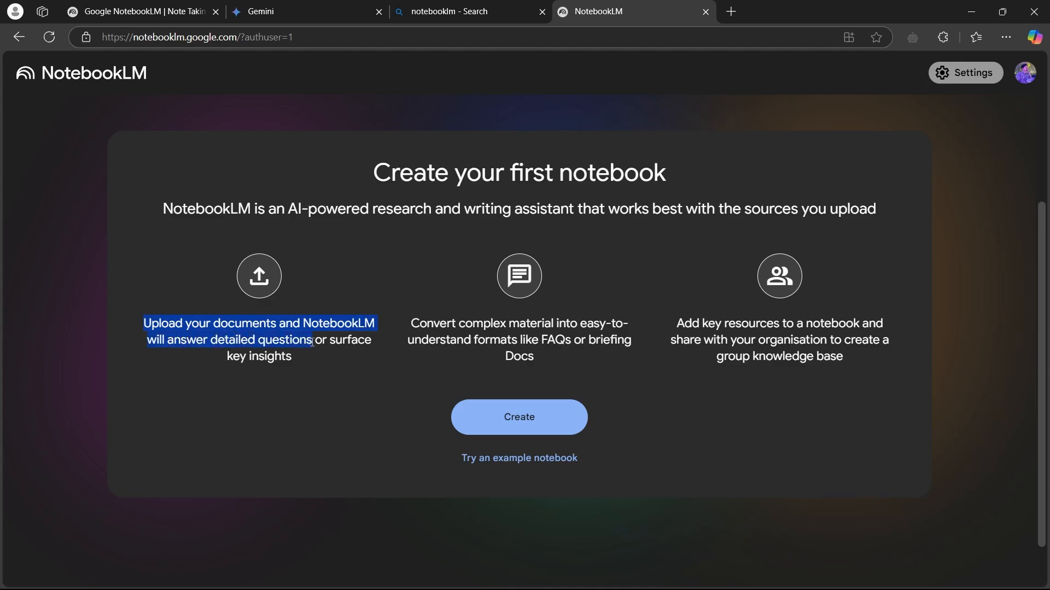
pyautogui.click(408, 329)
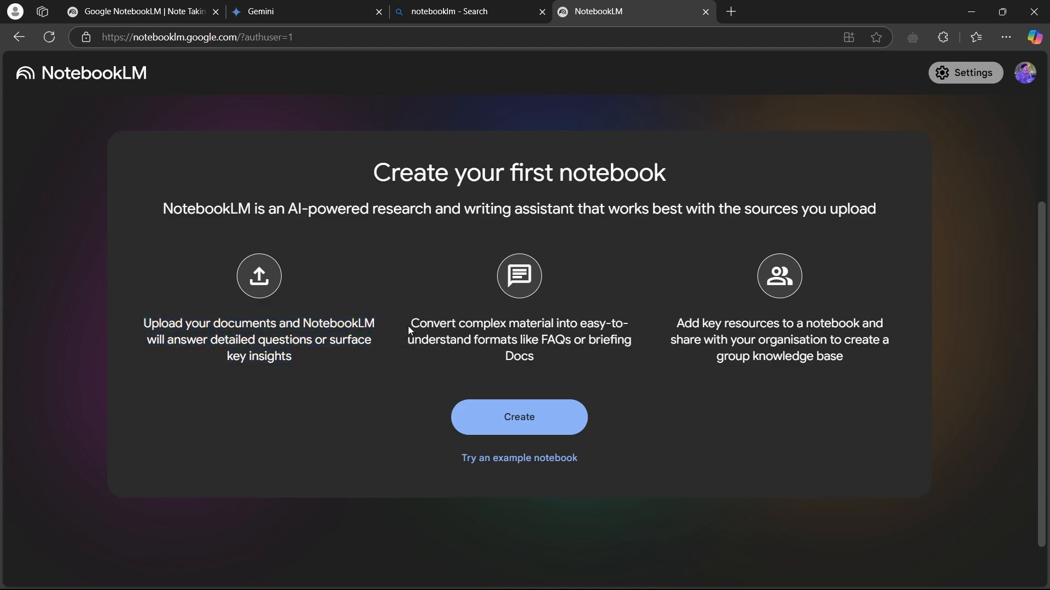
pyautogui.moveTo(410, 323); pyautogui.dragTo(536, 339)
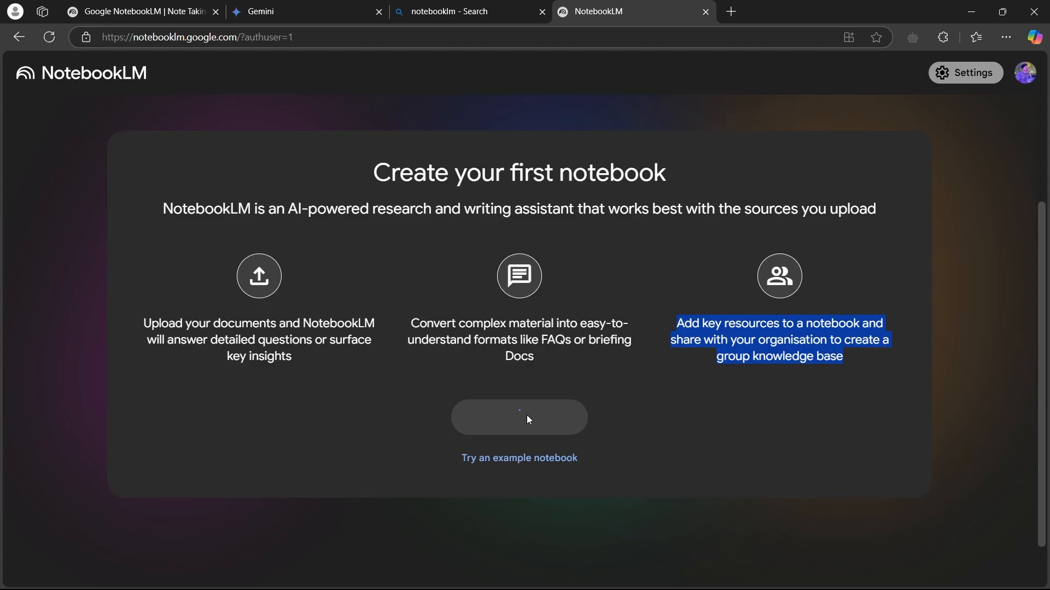
# Create a new notebook and choose Copied text as the source type.
pyautogui.click(518, 417)
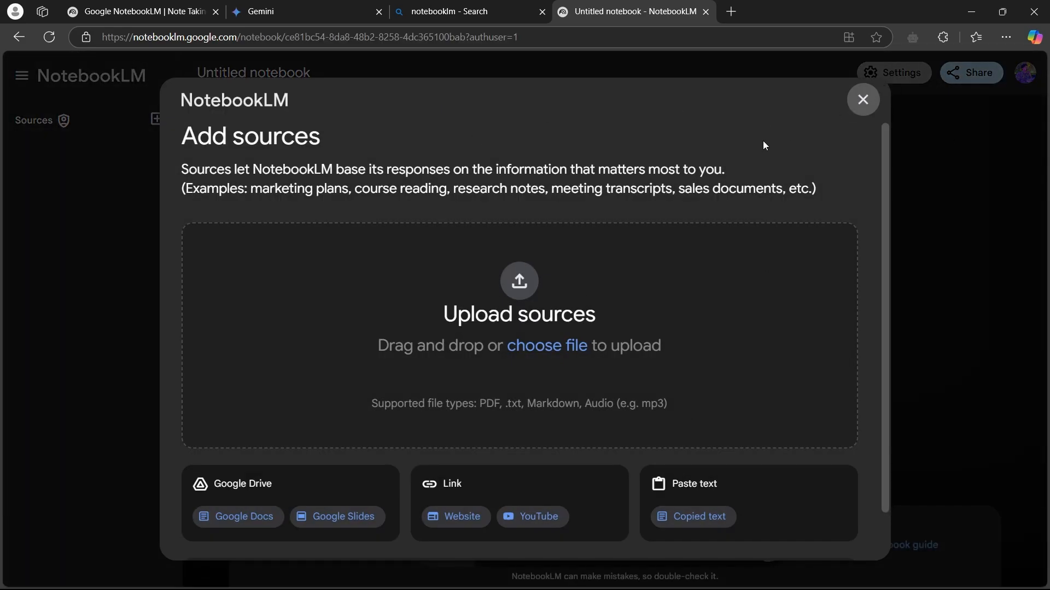
pyautogui.click(546, 345)
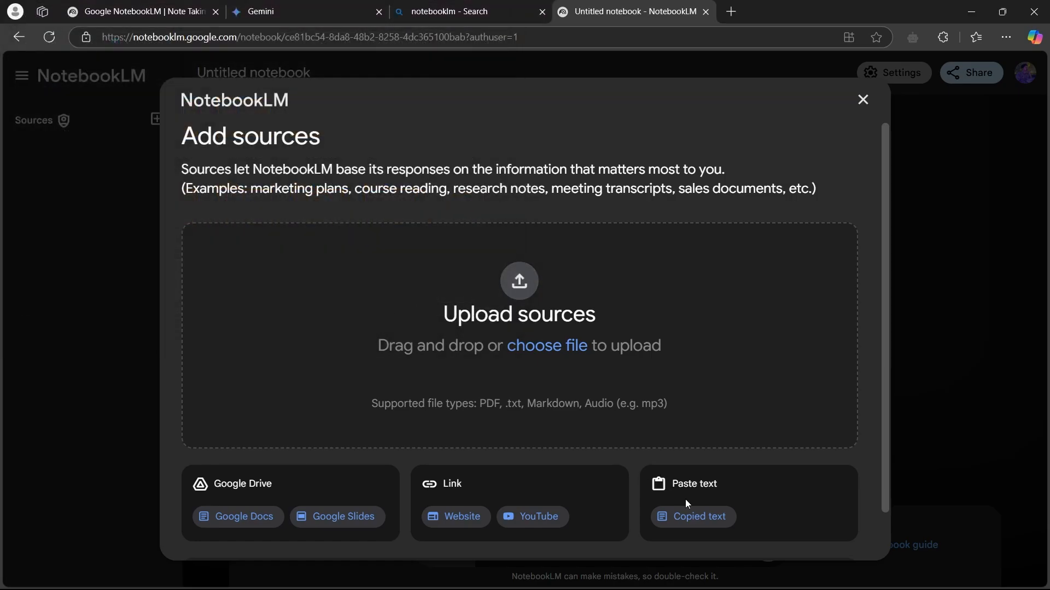
pyautogui.click(699, 516)
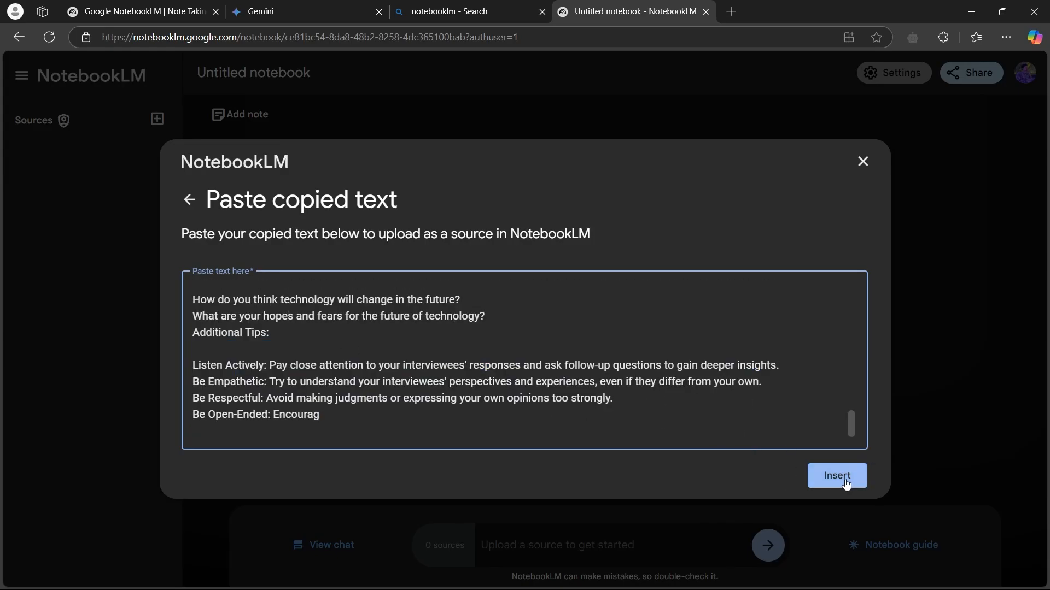
# Insert the pasted interview-question text as the notebook's source.
pyautogui.click(836, 475)
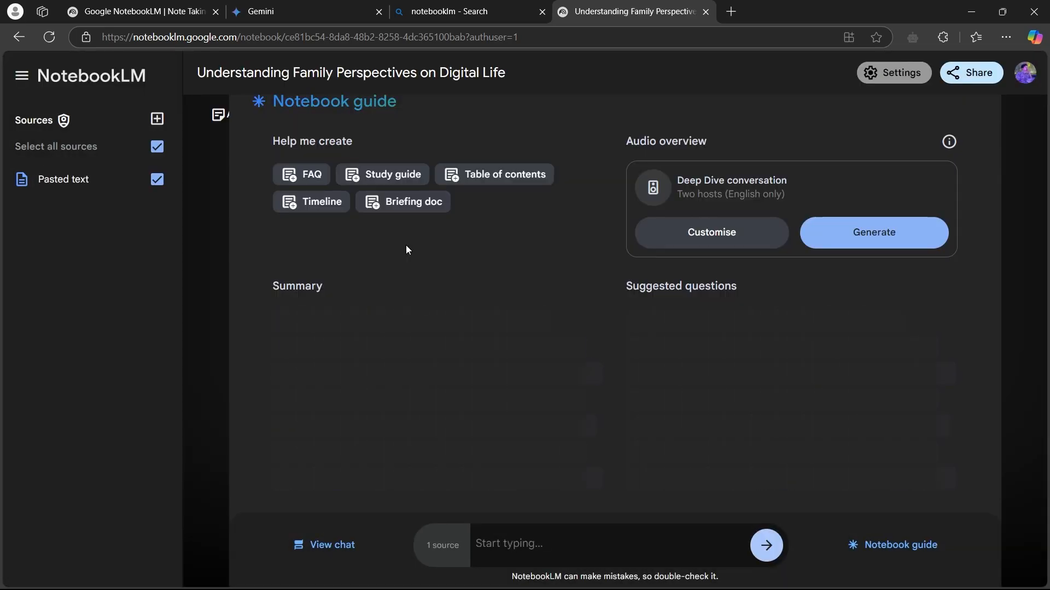